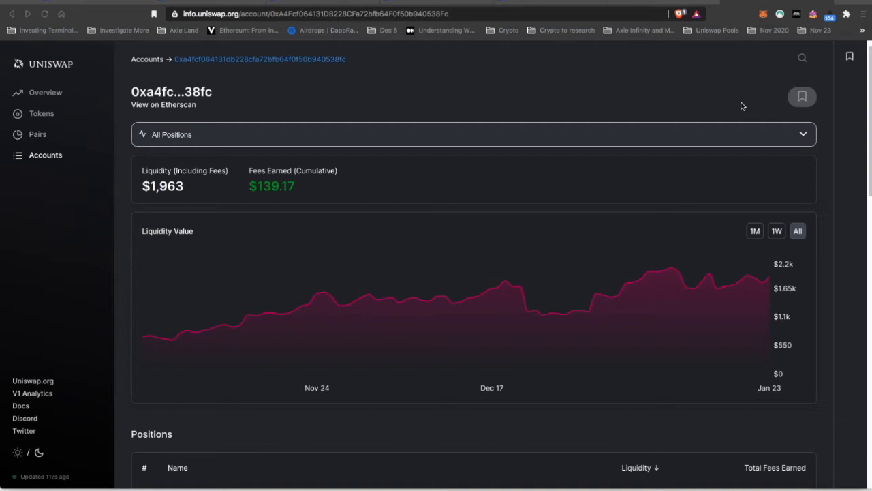
pyautogui.moveTo(866, 158)
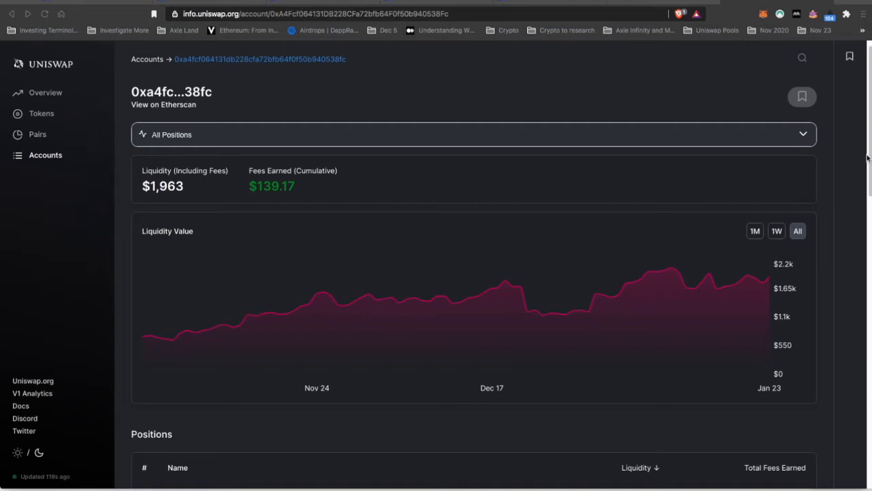
pyautogui.scroll(-3)
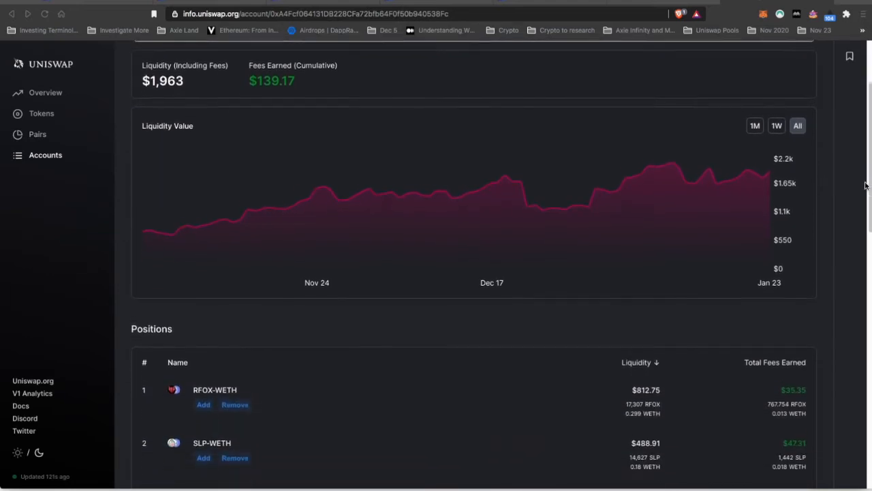
pyautogui.scroll(-3)
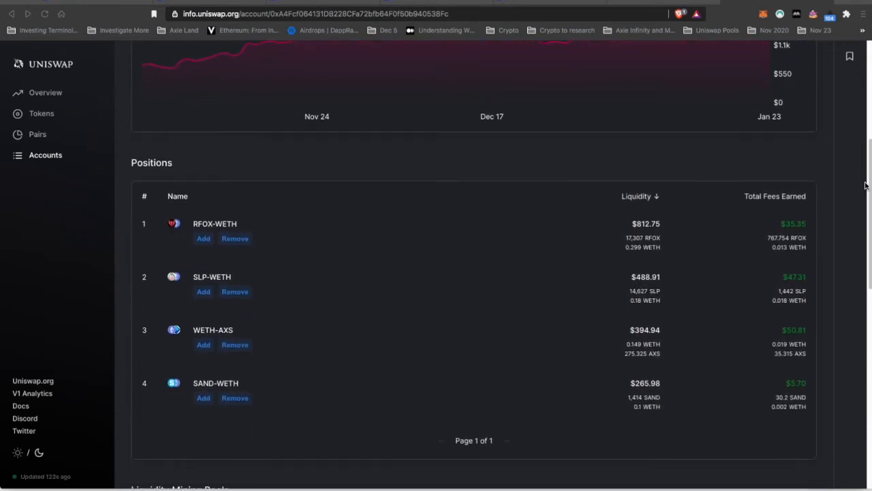
pyautogui.moveTo(194, 270)
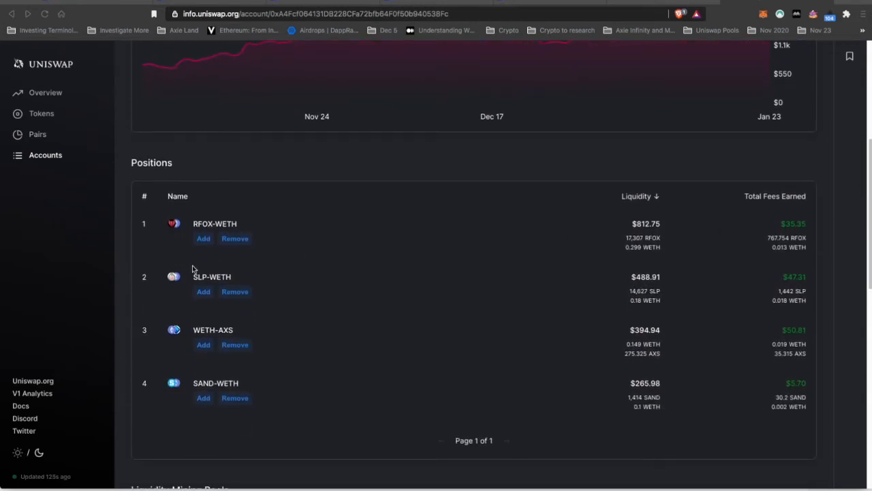
pyautogui.moveTo(243, 270)
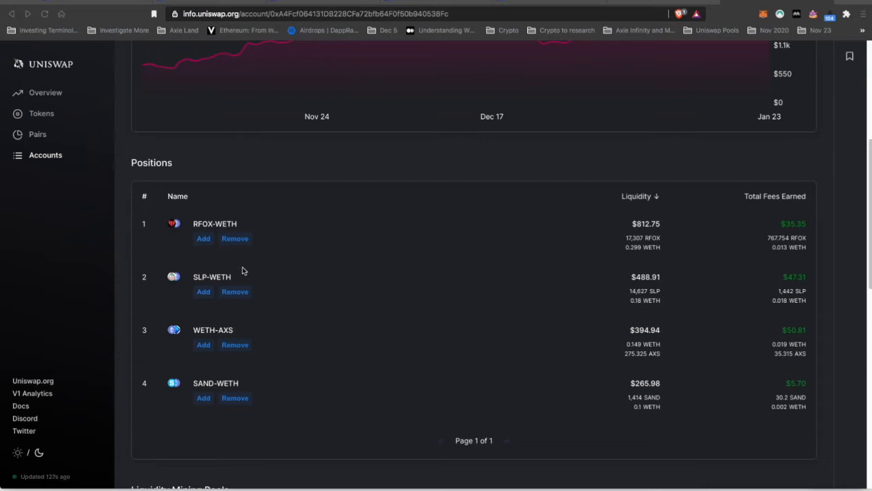
pyautogui.moveTo(639, 272)
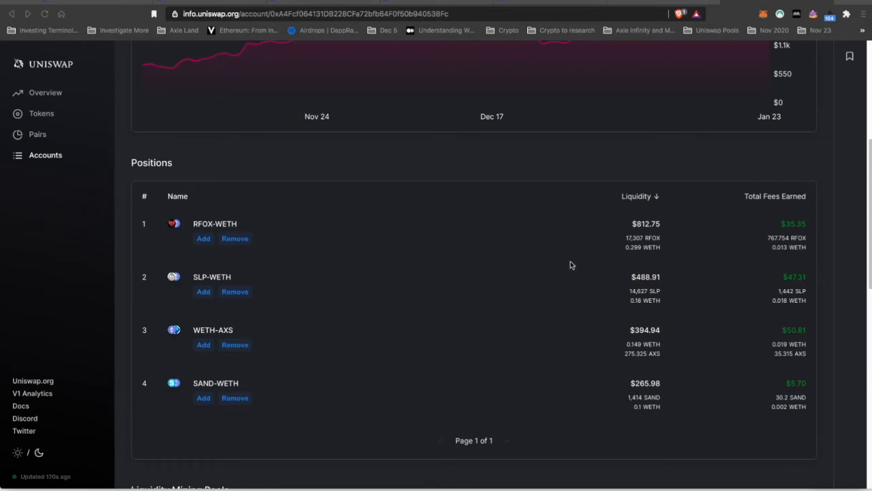
pyautogui.moveTo(700, 308)
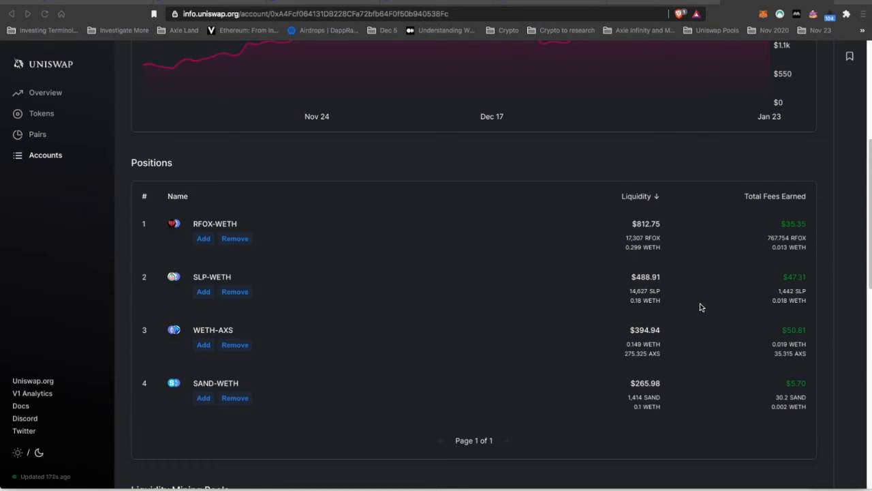
pyautogui.moveTo(461, 248)
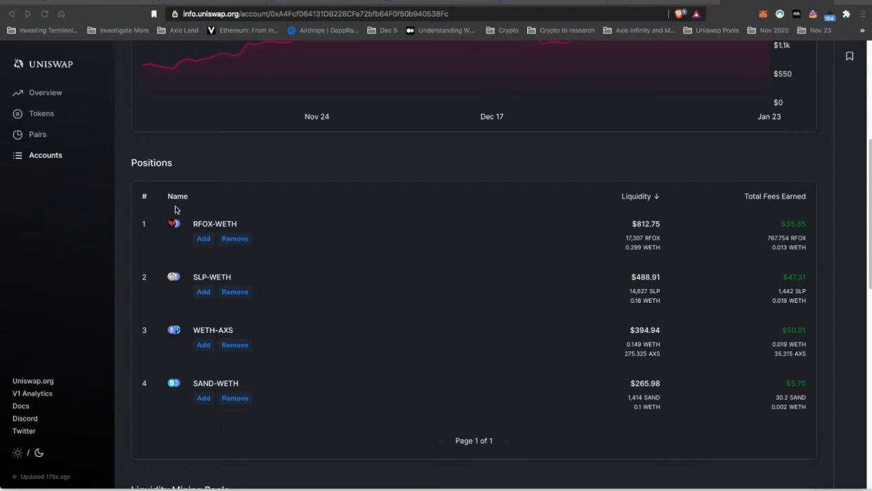
pyautogui.moveTo(706, 242)
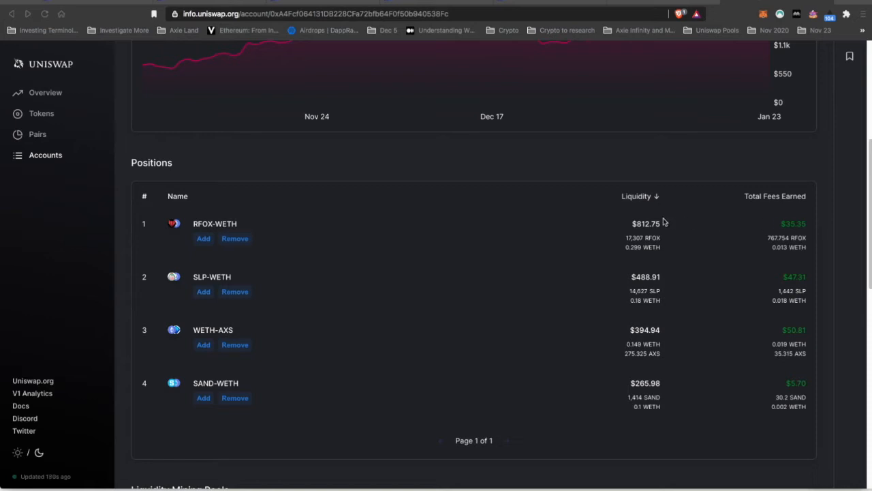
pyautogui.moveTo(142, 221)
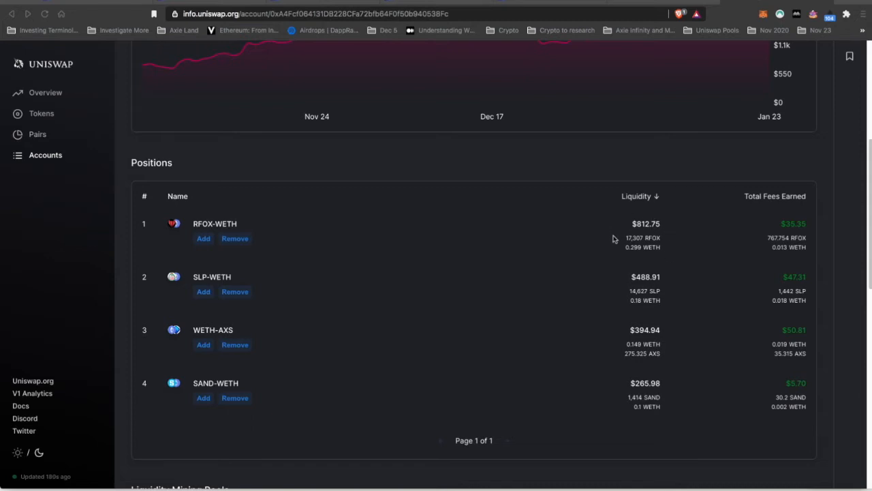
pyautogui.moveTo(628, 227)
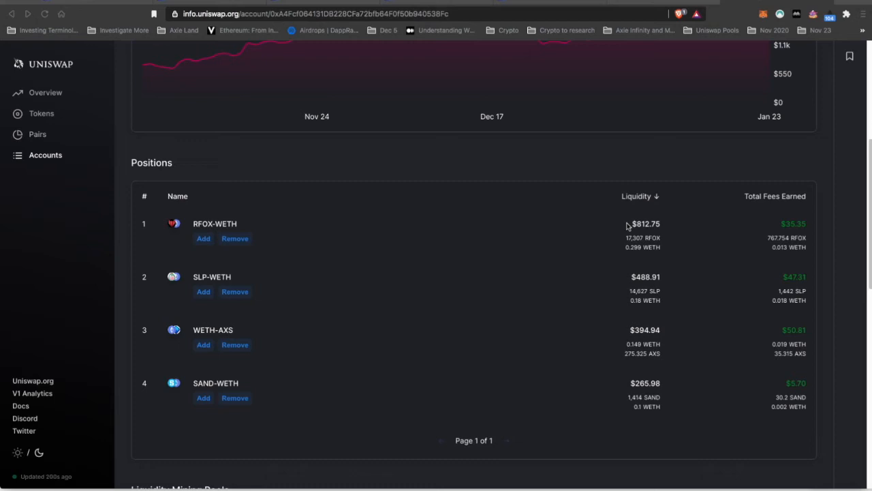
pyautogui.moveTo(660, 229)
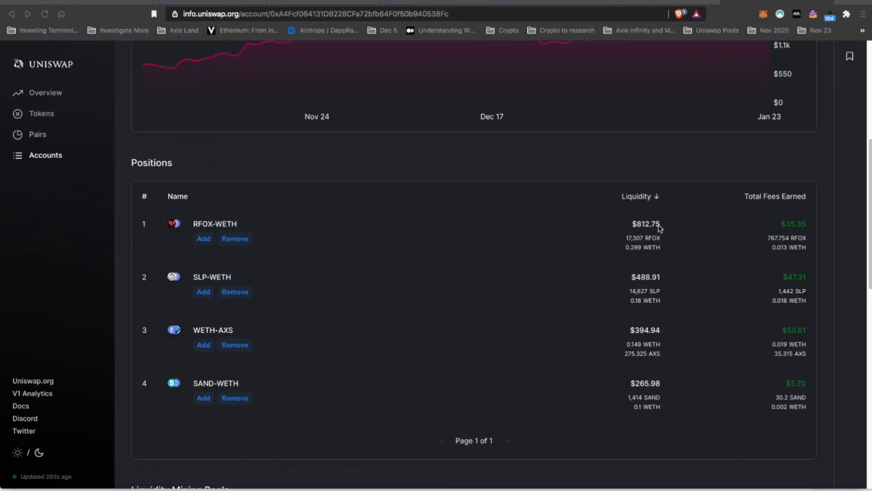
pyautogui.moveTo(2, 229)
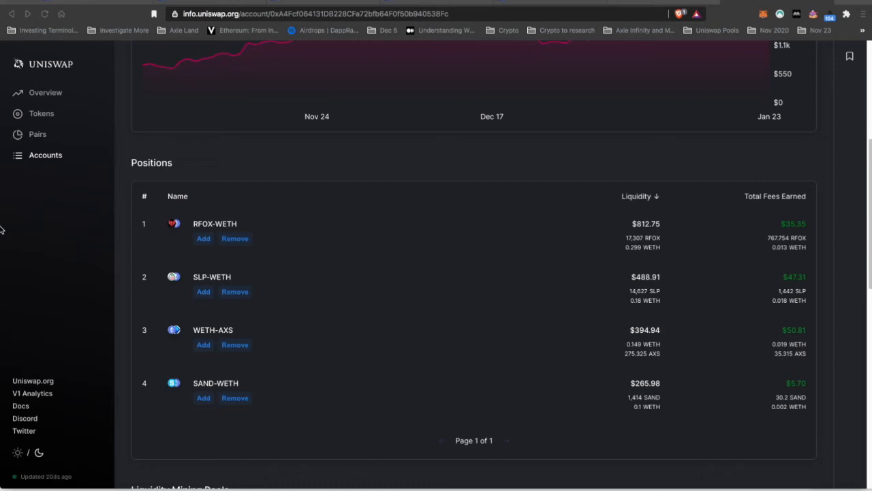
pyautogui.moveTo(151, 228)
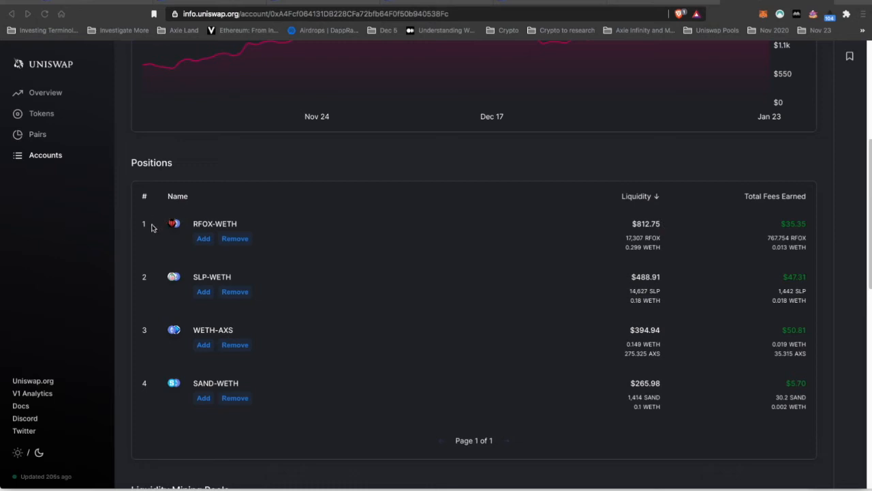
pyautogui.moveTo(673, 262)
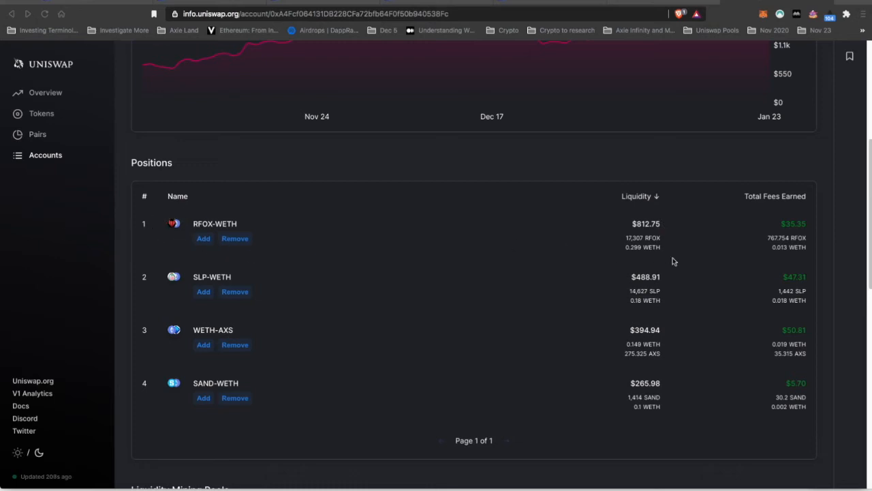
pyautogui.moveTo(722, 259)
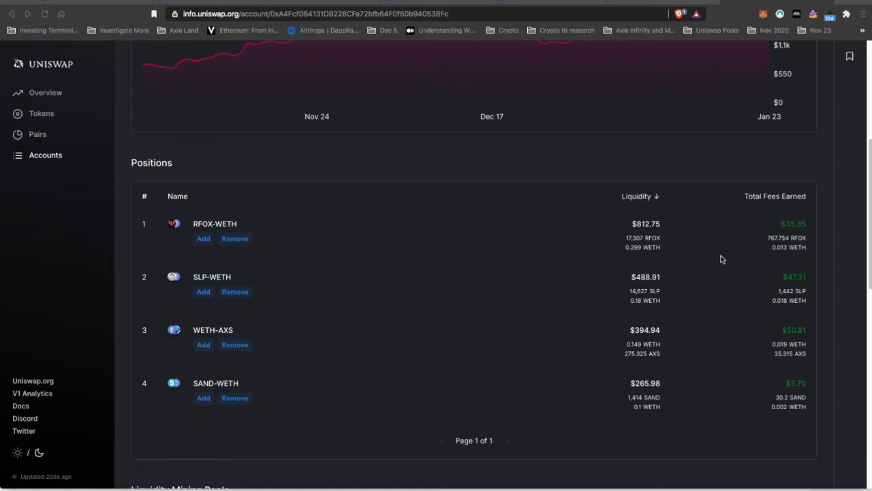
pyautogui.moveTo(305, 261)
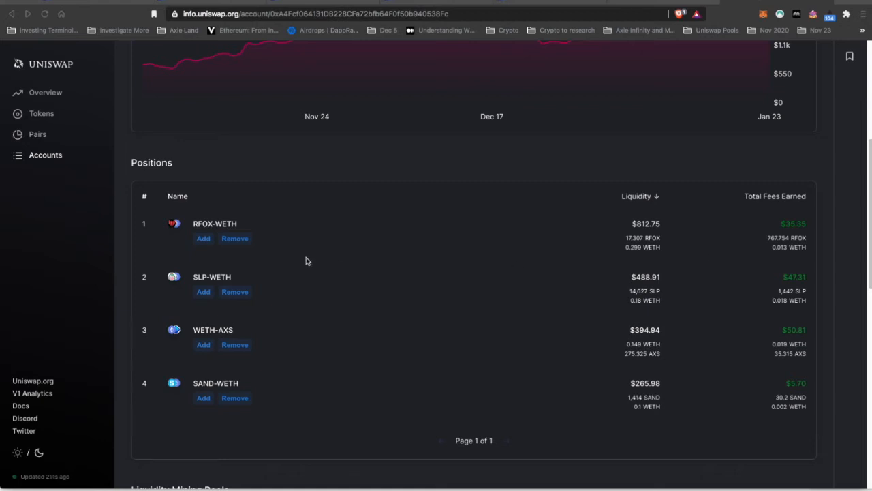
pyautogui.moveTo(237, 234)
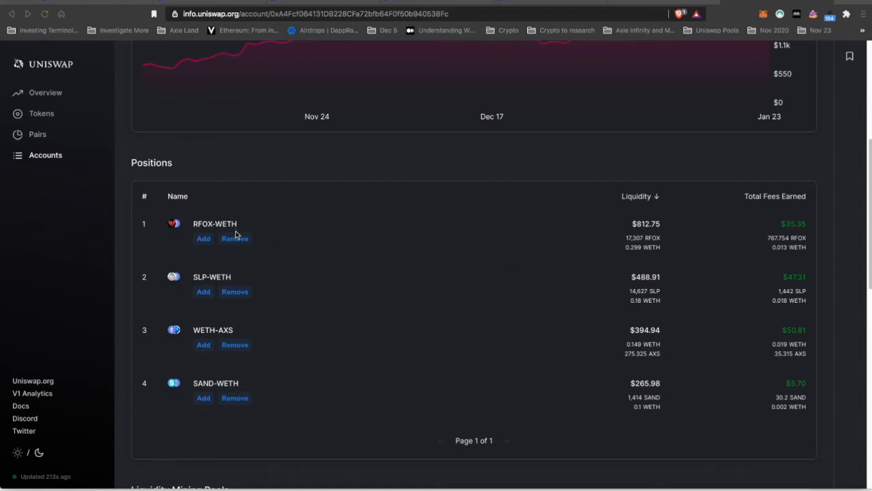
pyautogui.moveTo(427, 271)
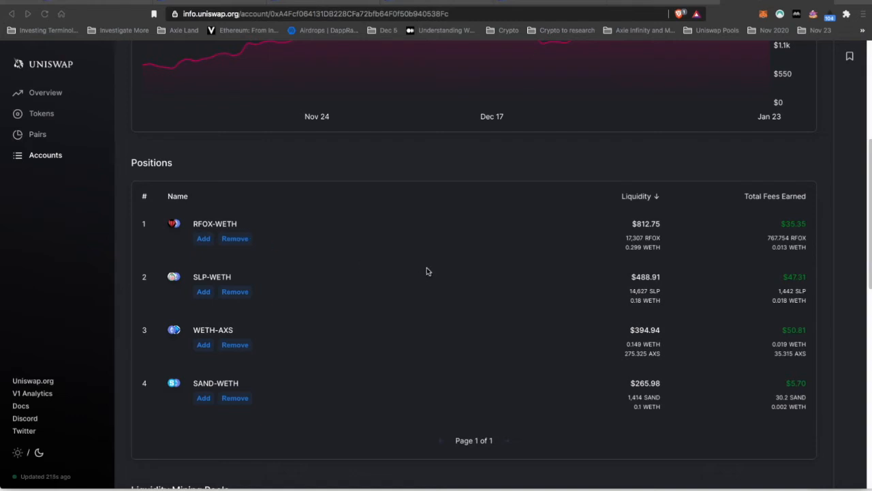
pyautogui.moveTo(428, 271)
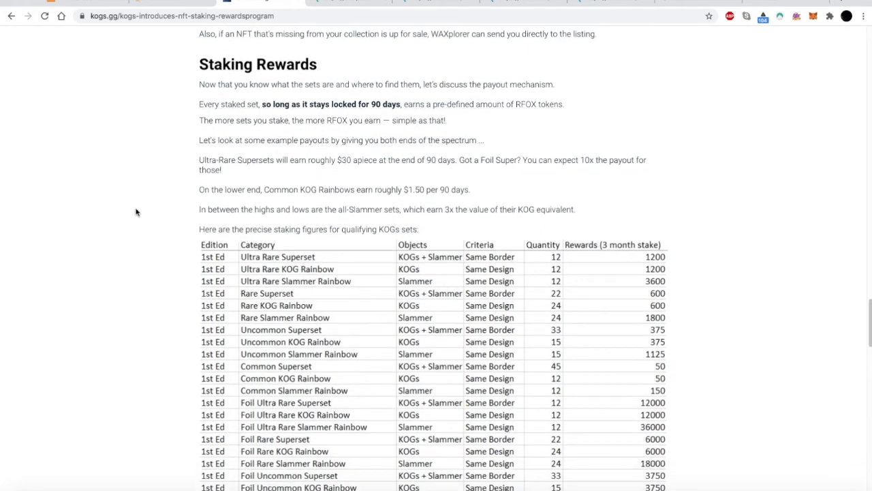
pyautogui.scroll(-3)
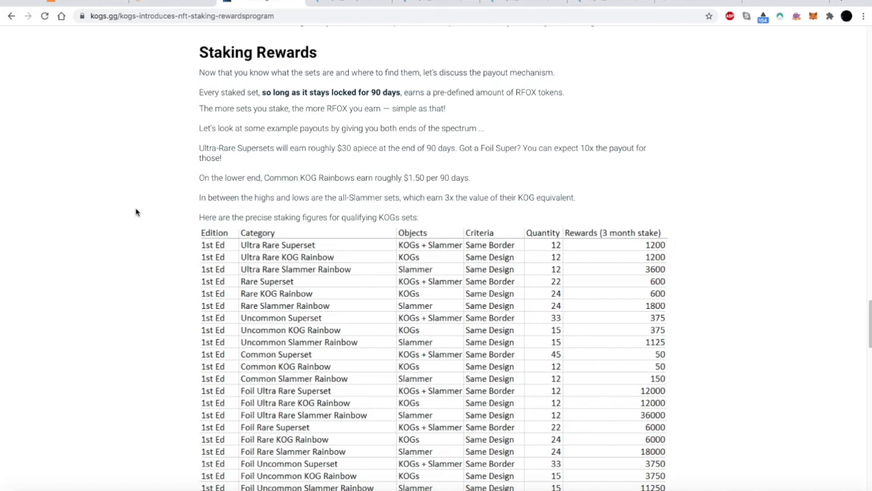
pyautogui.scroll(-3)
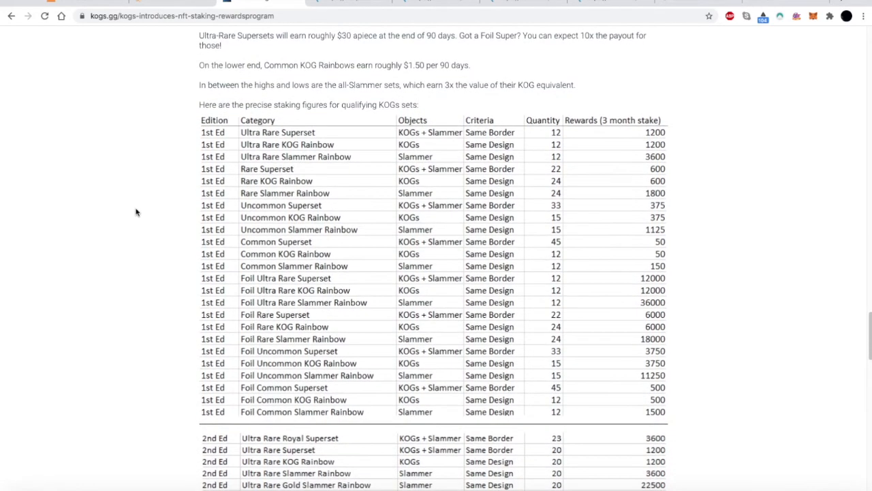
pyautogui.scroll(-3)
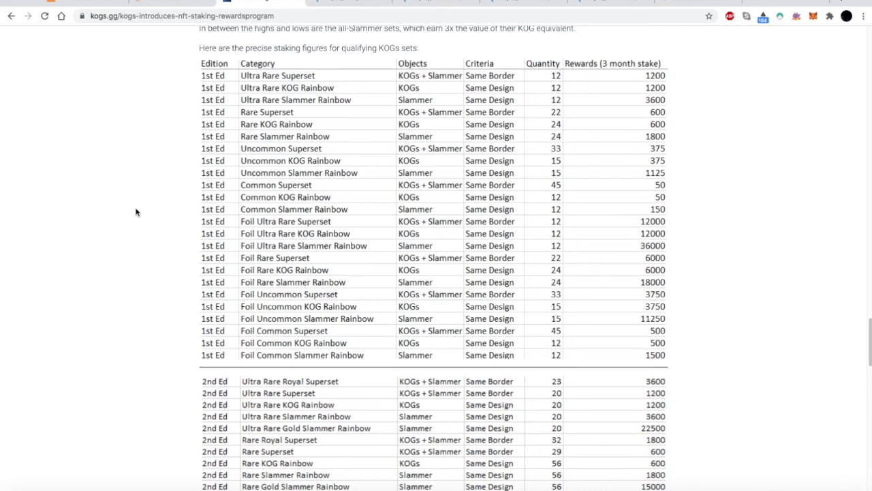
pyautogui.scroll(-3)
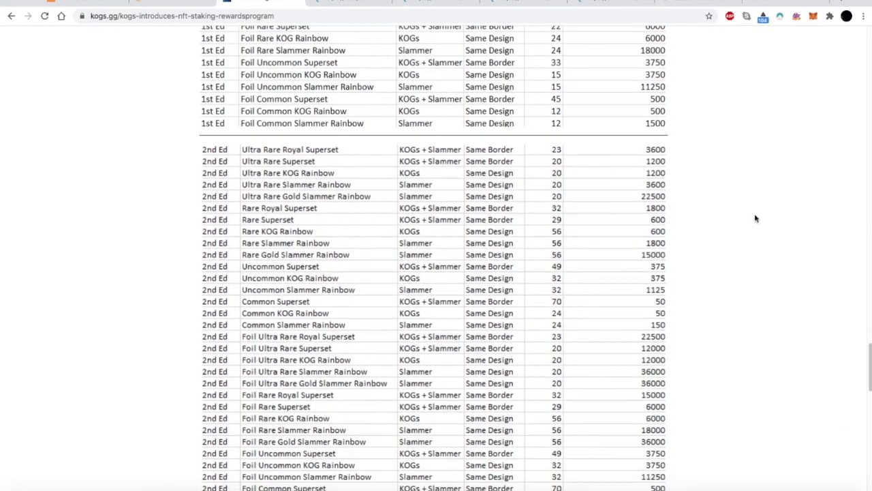
pyautogui.moveTo(681, 278)
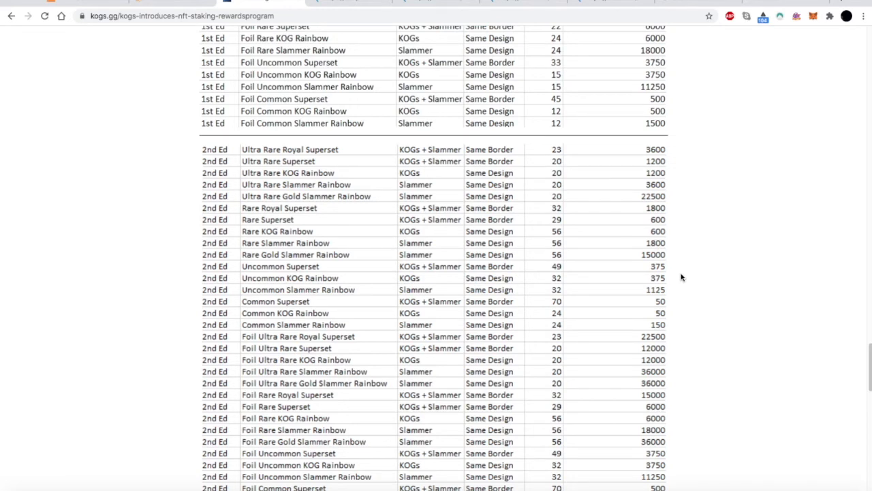
pyautogui.moveTo(646, 266)
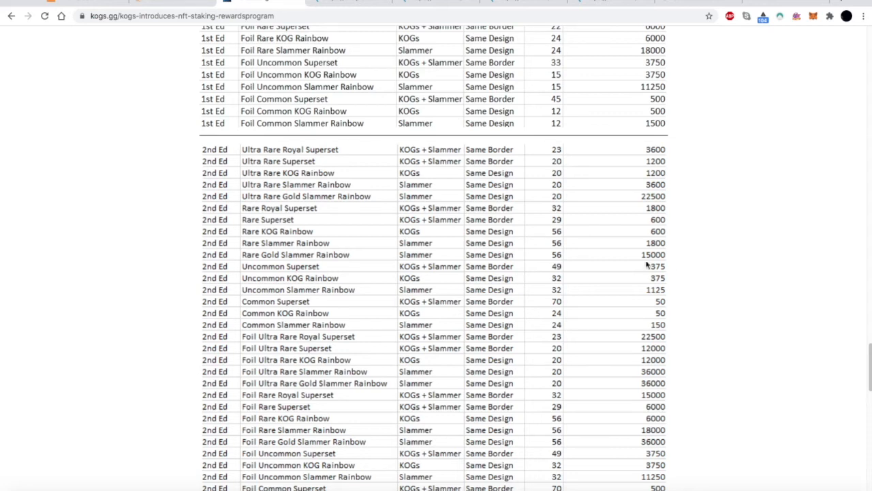
pyautogui.moveTo(355, 16)
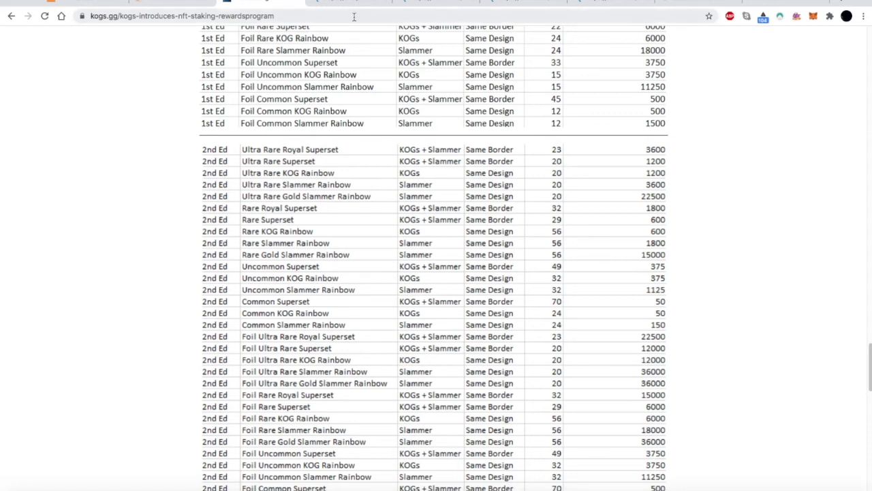
pyautogui.moveTo(351, 3)
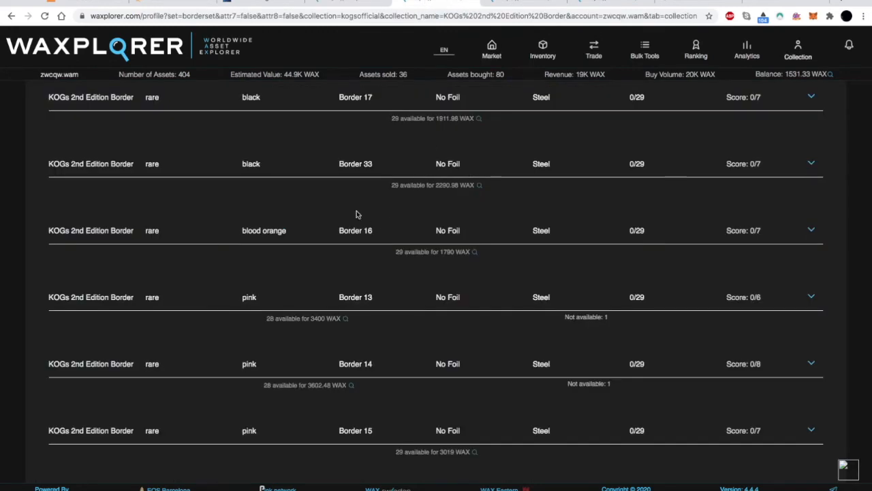
pyautogui.moveTo(245, 145)
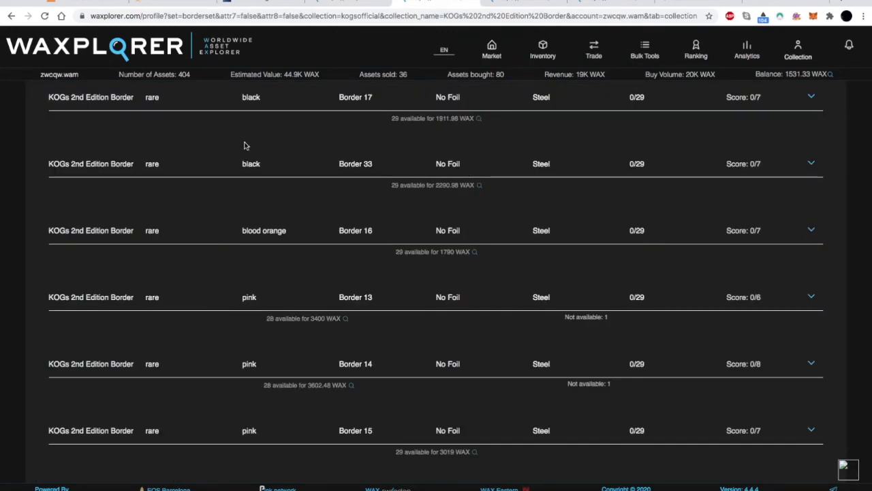
pyautogui.moveTo(147, 281)
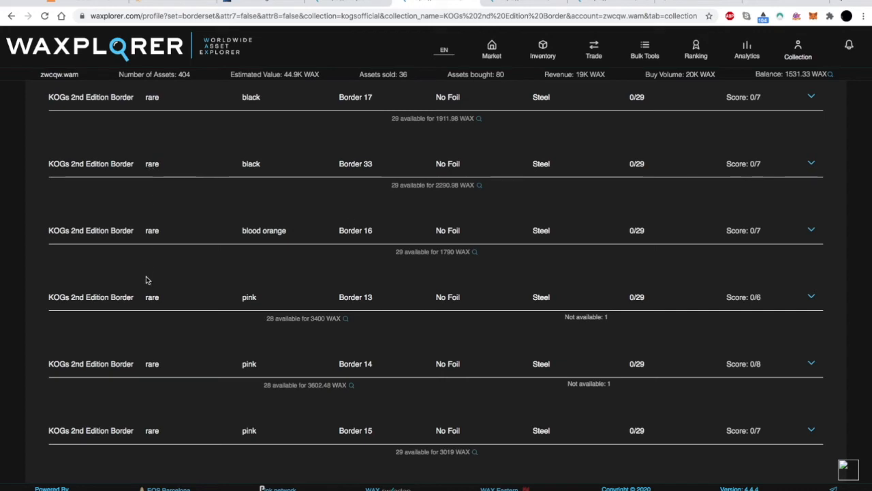
pyautogui.moveTo(379, 231)
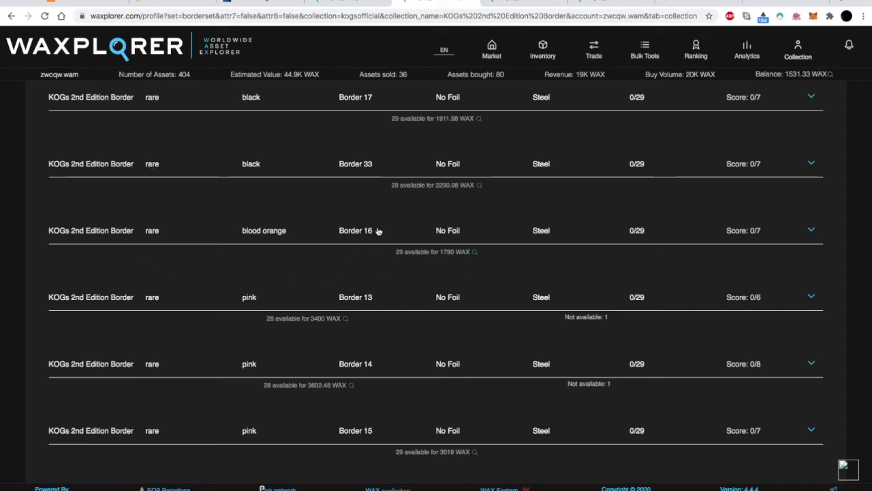
pyautogui.moveTo(125, 237)
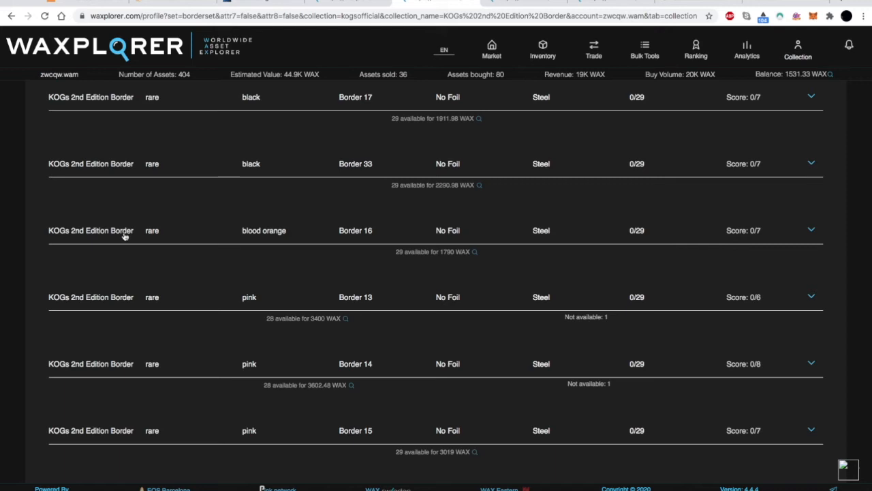
pyautogui.moveTo(283, 234)
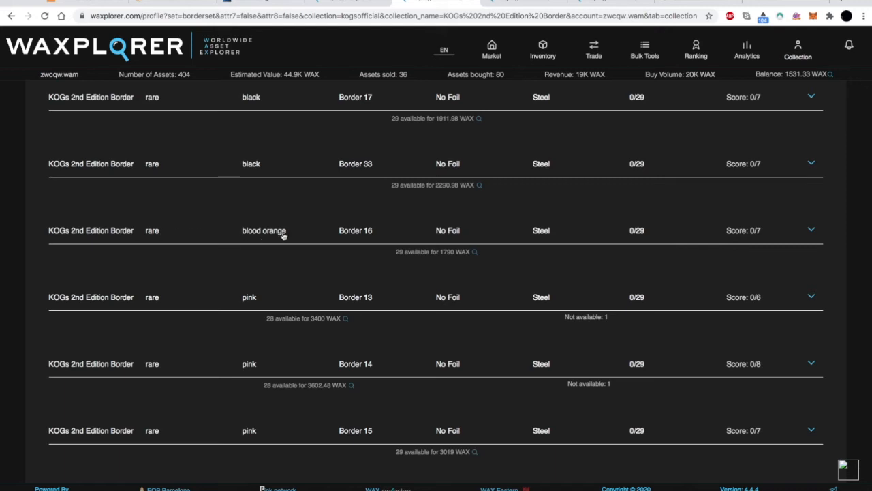
pyautogui.moveTo(448, 252)
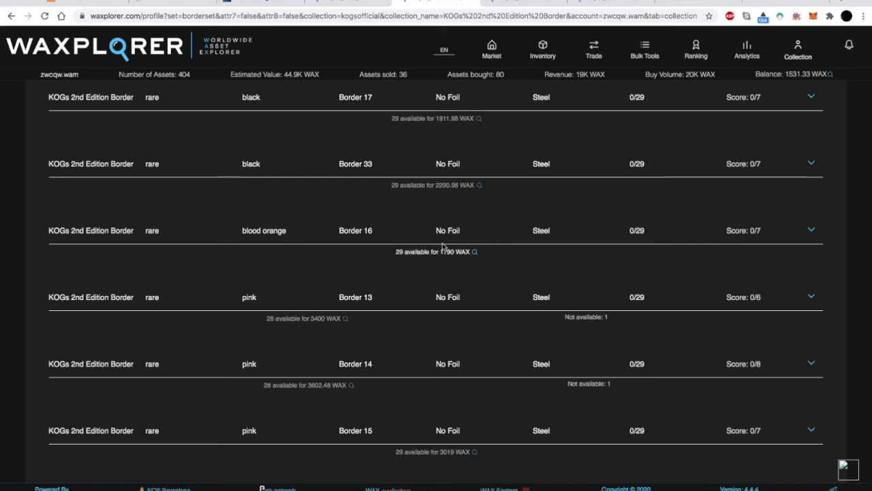
pyautogui.moveTo(452, 259)
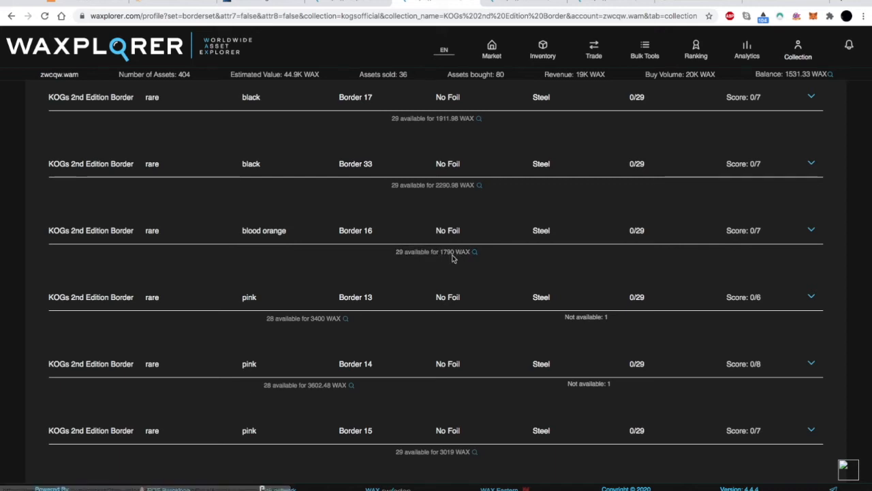
pyautogui.moveTo(444, 260)
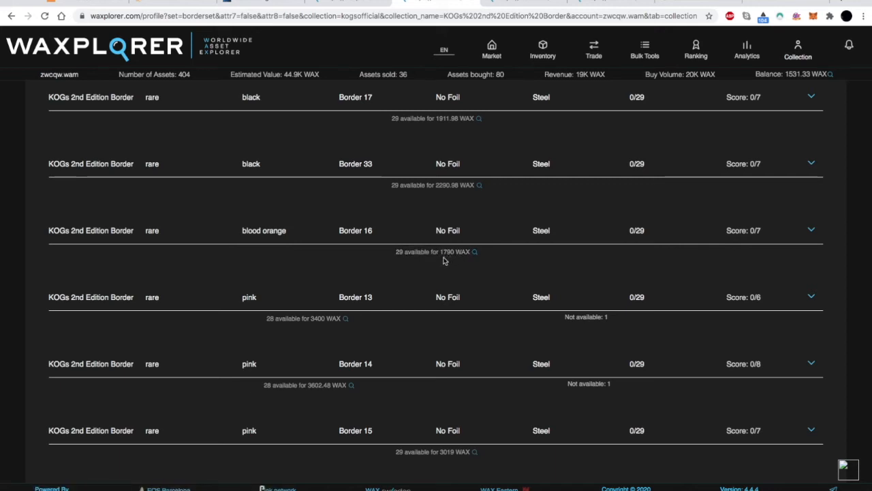
pyautogui.moveTo(439, 264)
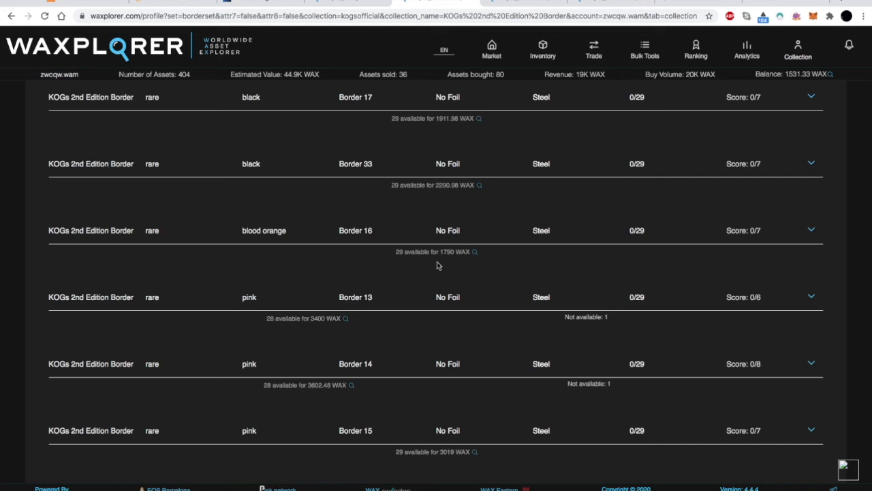
pyautogui.moveTo(254, 303)
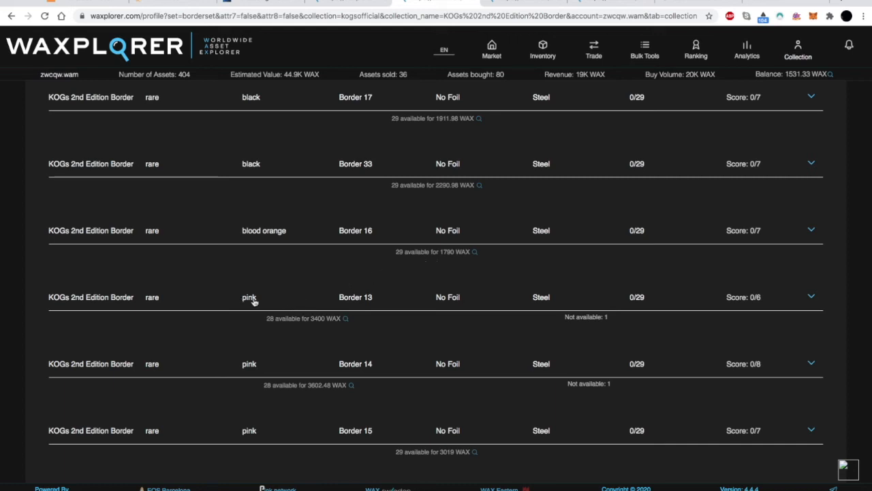
pyautogui.moveTo(312, 333)
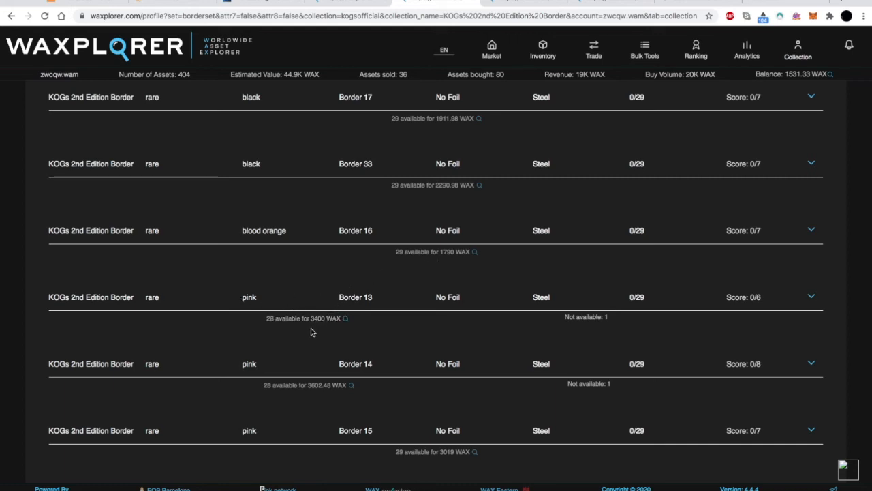
pyautogui.moveTo(360, 310)
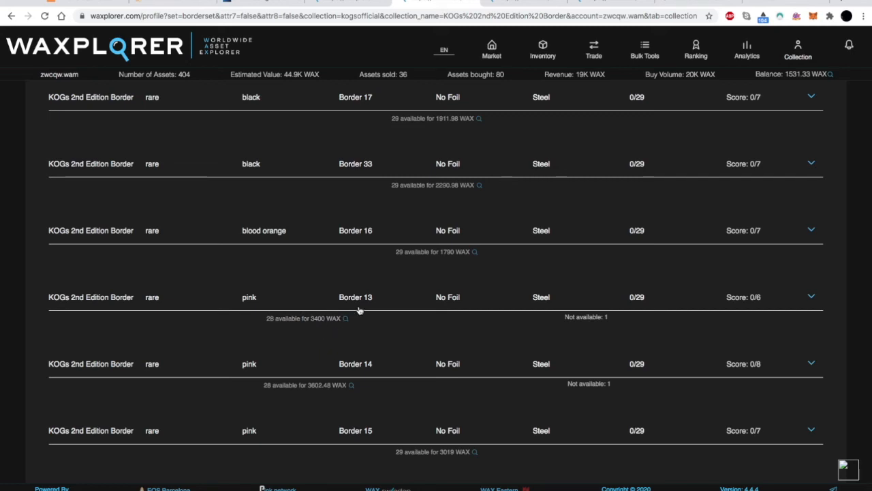
pyautogui.moveTo(422, 273)
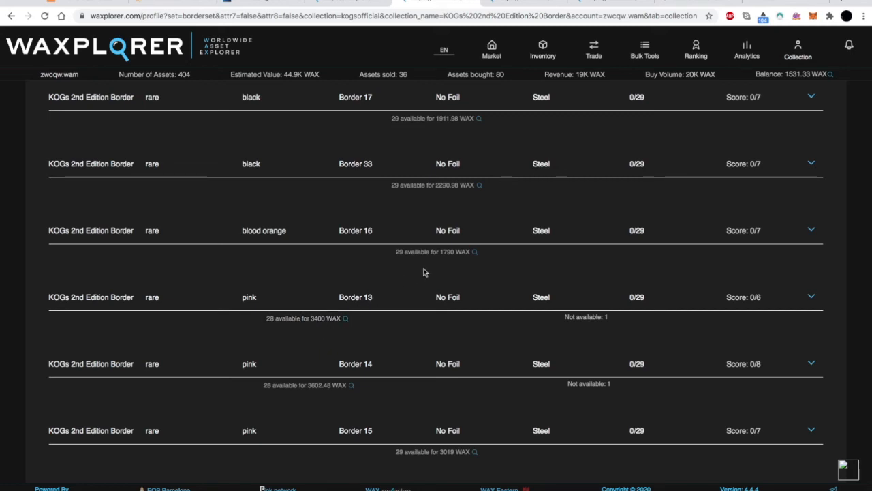
pyautogui.moveTo(447, 339)
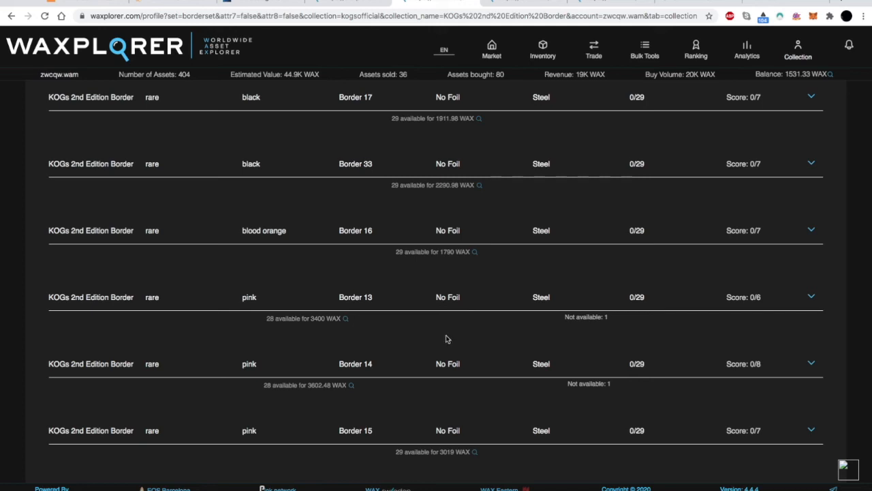
pyautogui.moveTo(324, 398)
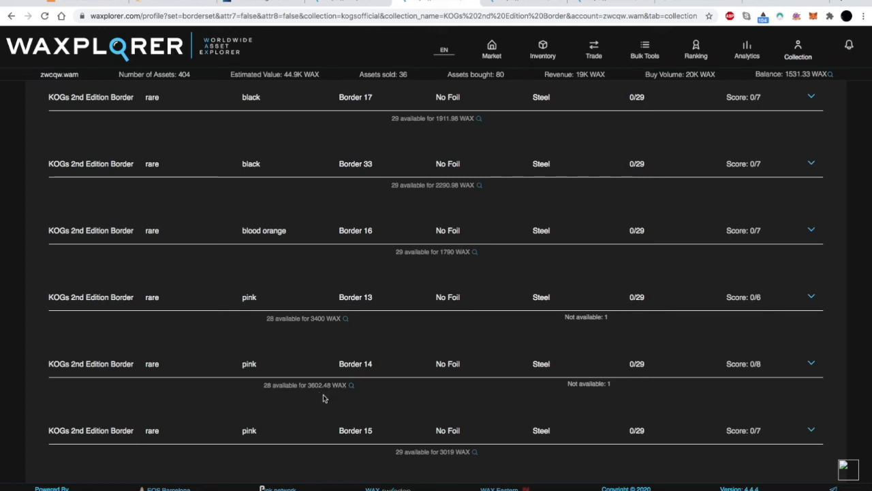
pyautogui.moveTo(470, 196)
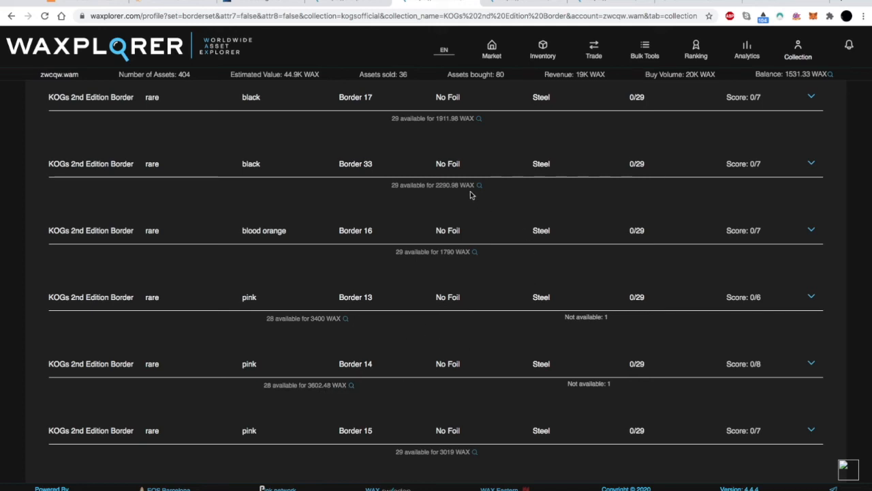
pyautogui.moveTo(493, 183)
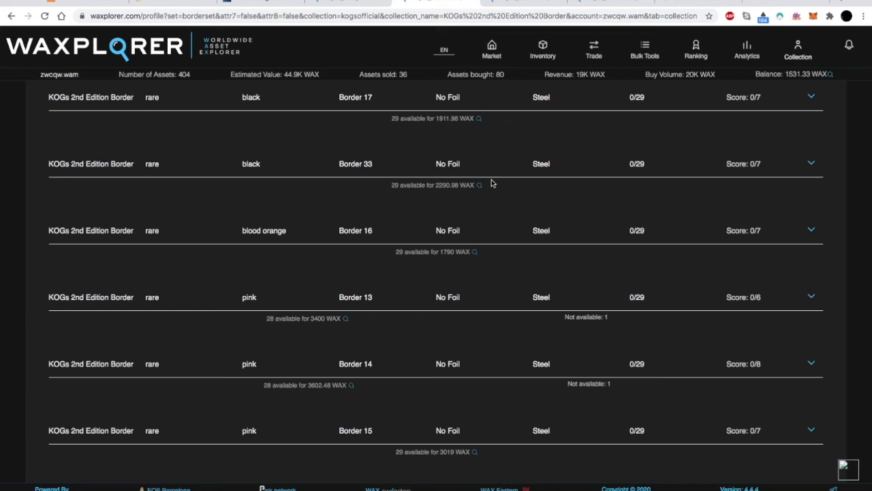
pyautogui.moveTo(504, 163)
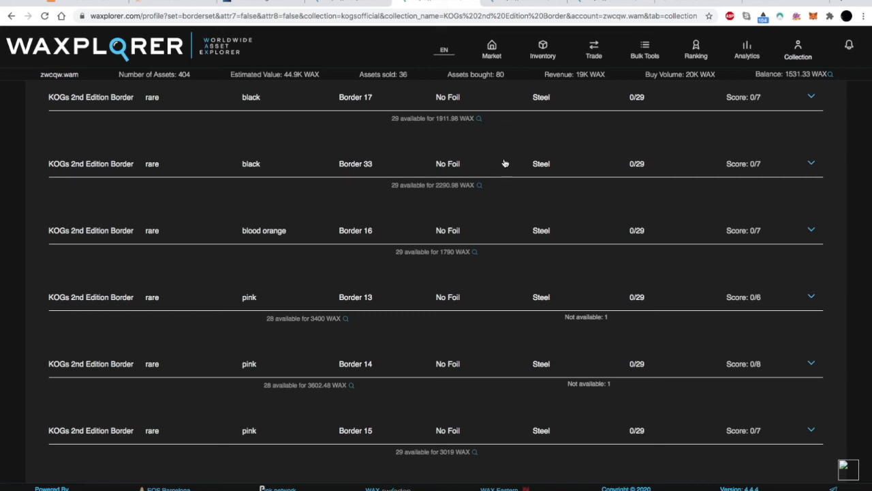
pyautogui.moveTo(493, 151)
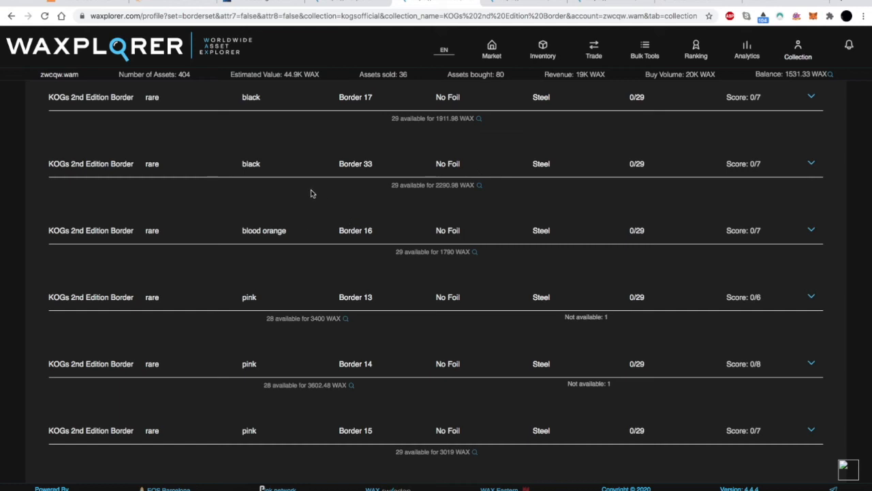
pyautogui.moveTo(314, 206)
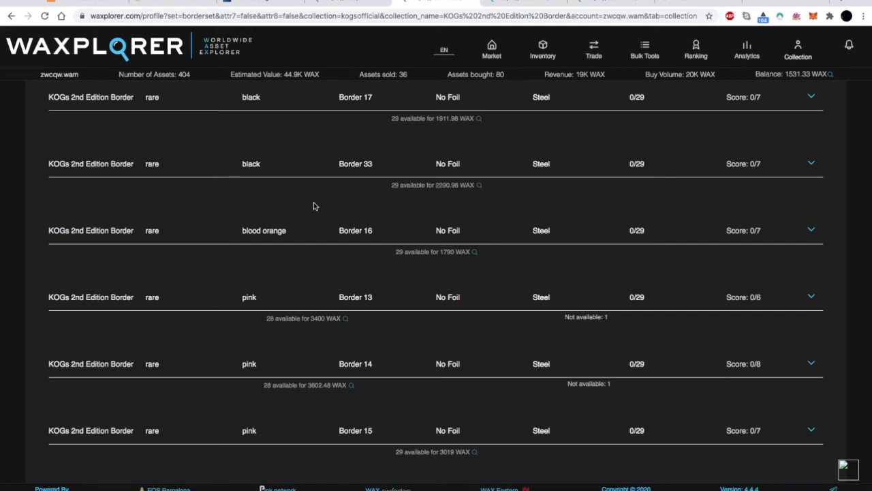
pyautogui.moveTo(440, 165)
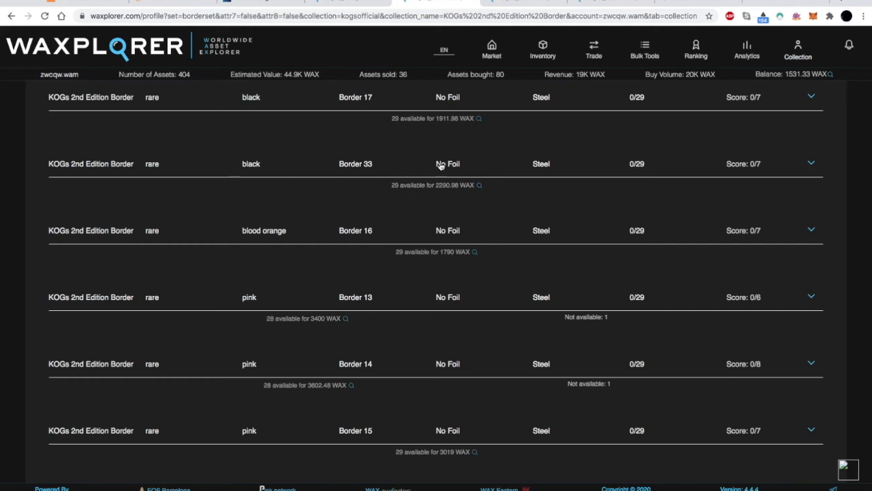
pyautogui.moveTo(346, 195)
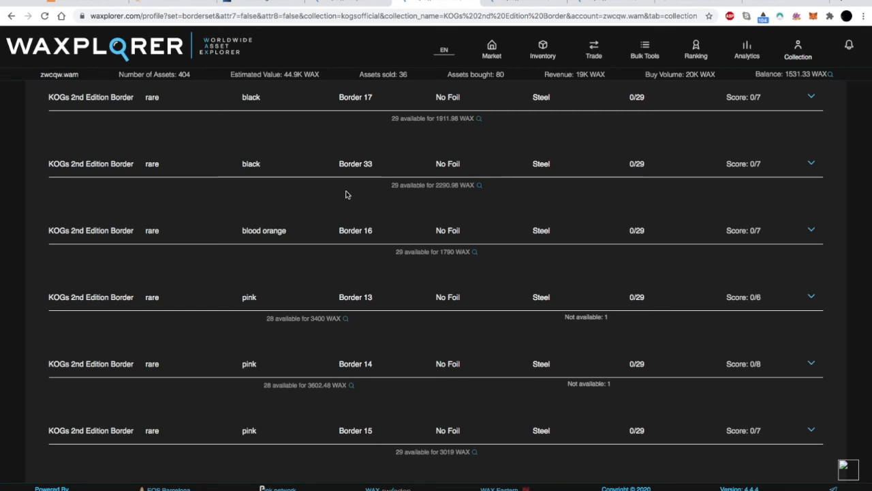
pyautogui.moveTo(354, 229)
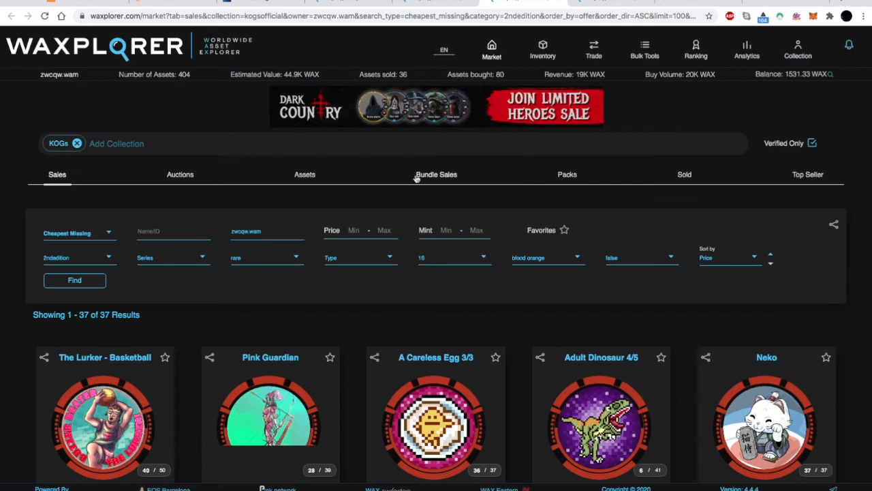
pyautogui.scroll(-3)
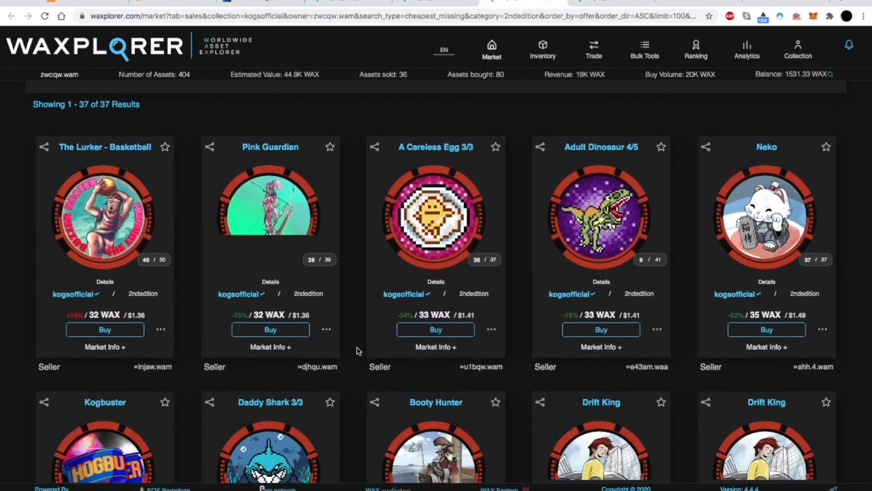
pyautogui.scroll(-3)
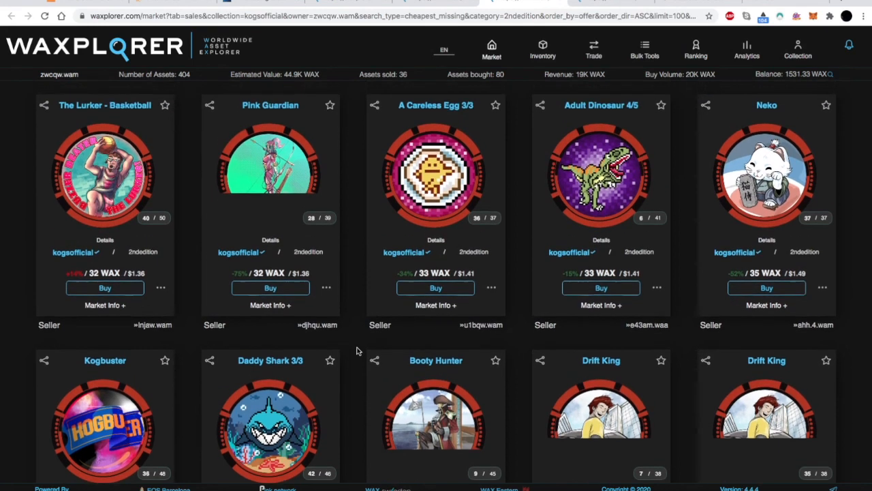
pyautogui.scroll(-3)
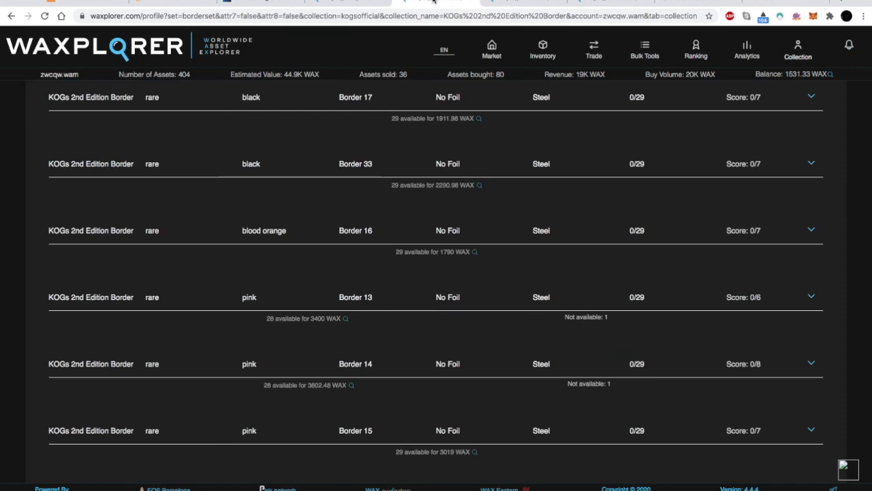
pyautogui.scroll(3)
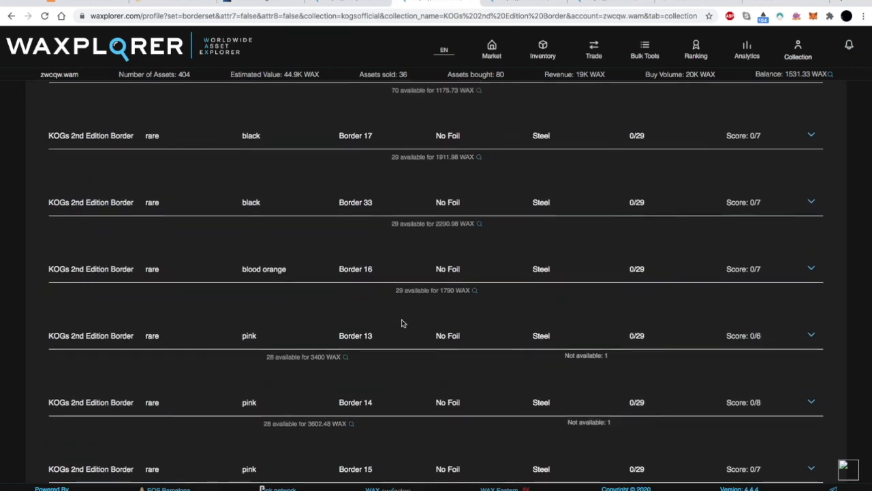
pyautogui.scroll(-3)
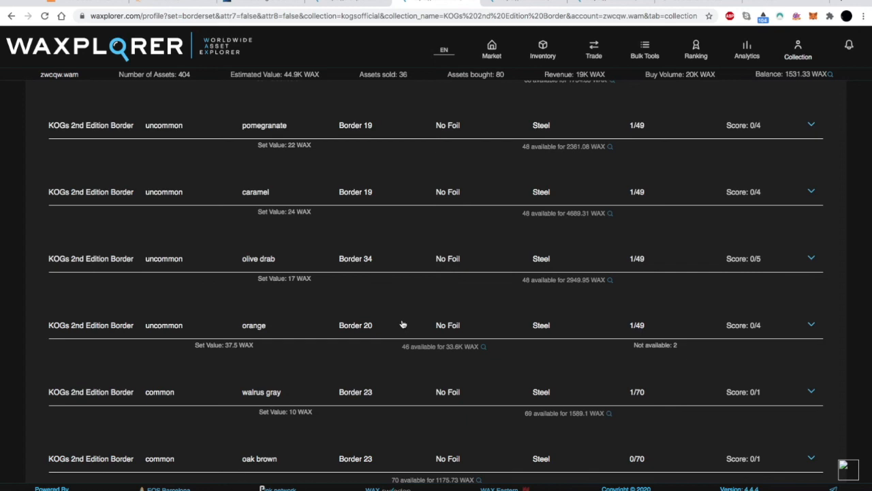
pyautogui.moveTo(507, 297)
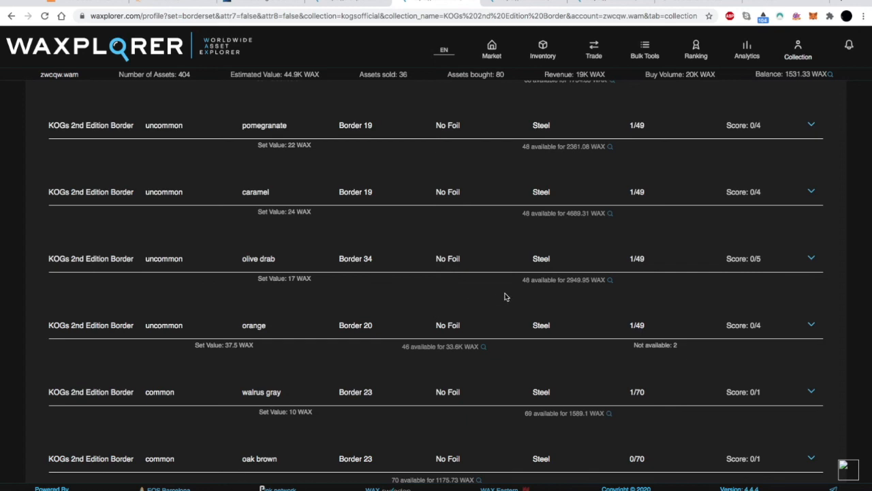
pyautogui.scroll(-3)
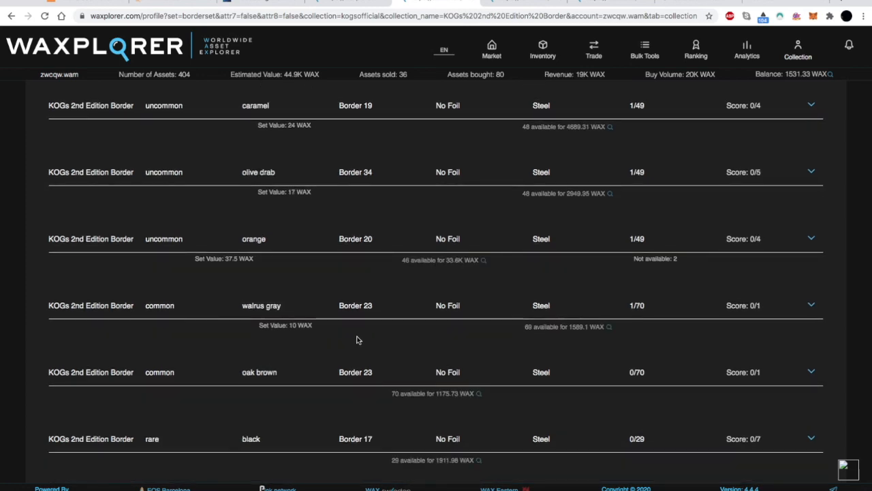
pyautogui.moveTo(180, 321)
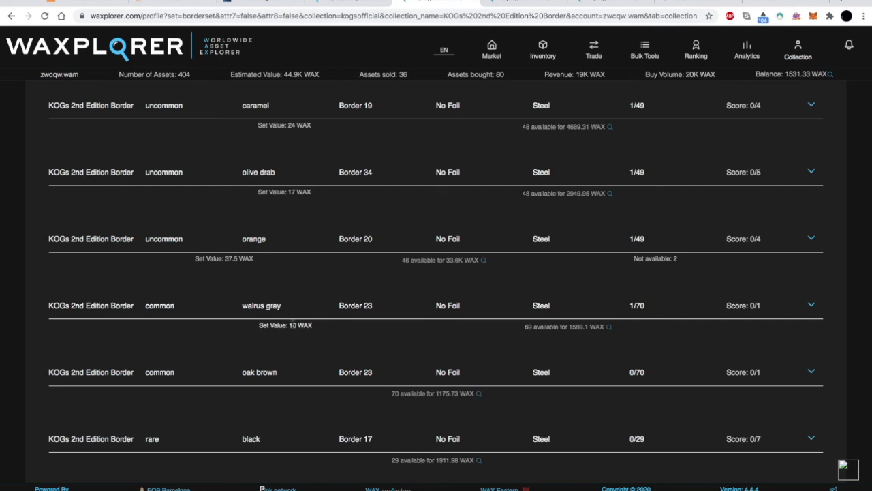
pyautogui.moveTo(420, 327)
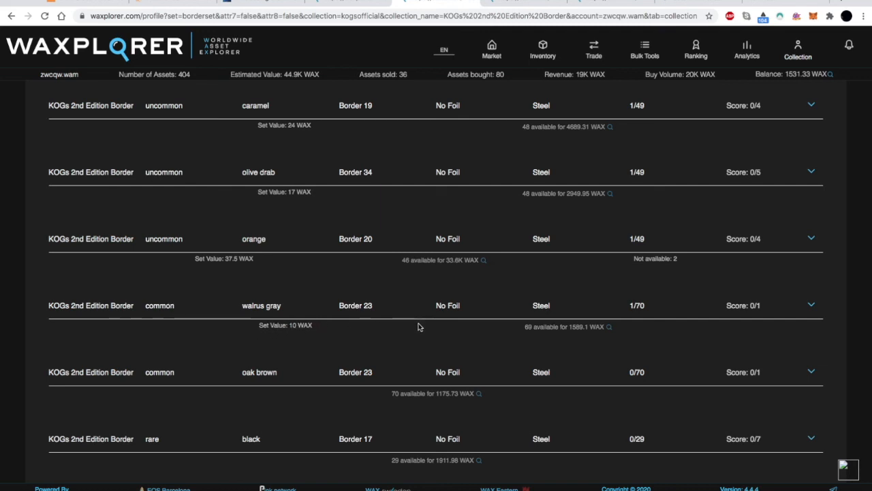
pyautogui.moveTo(435, 339)
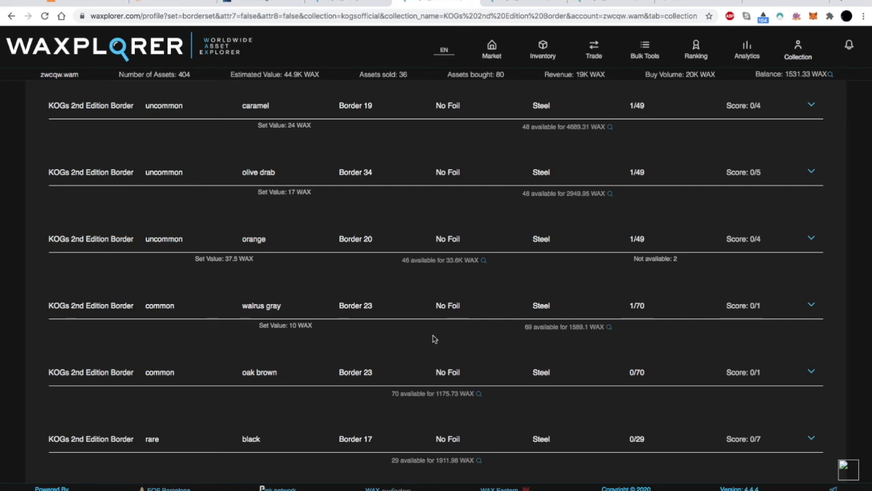
pyautogui.moveTo(191, 351)
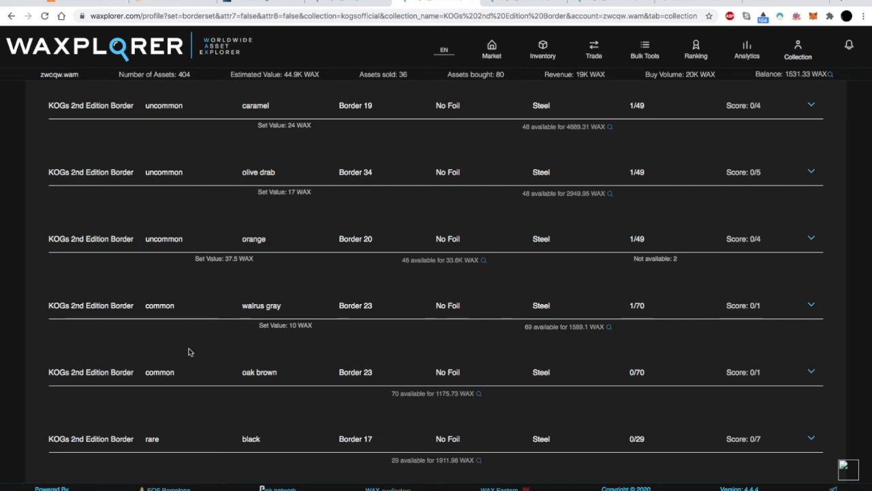
pyautogui.scroll(-3)
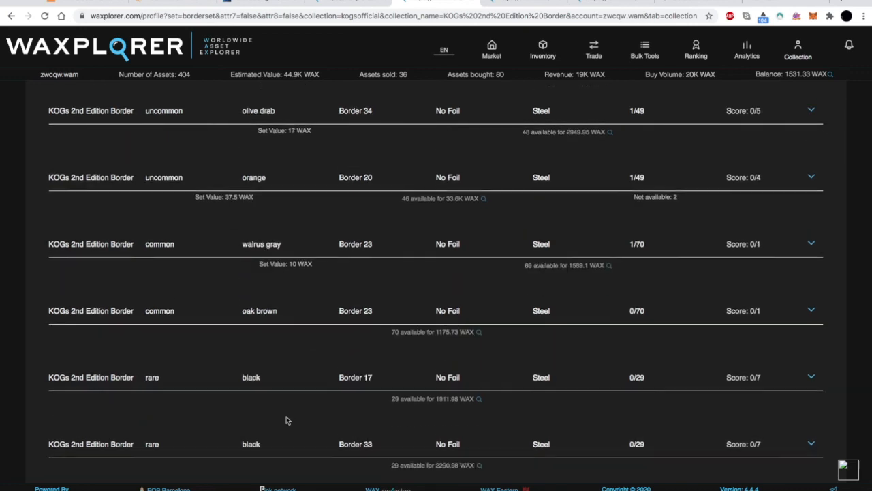
pyautogui.scroll(-3)
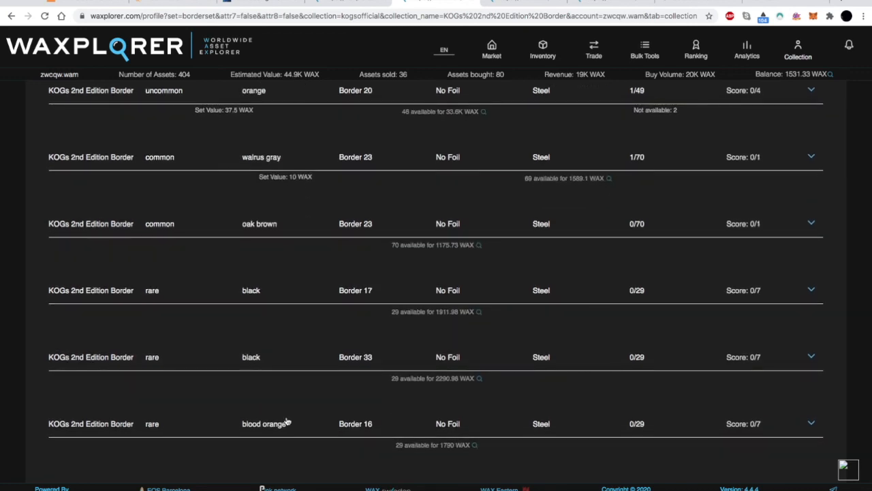